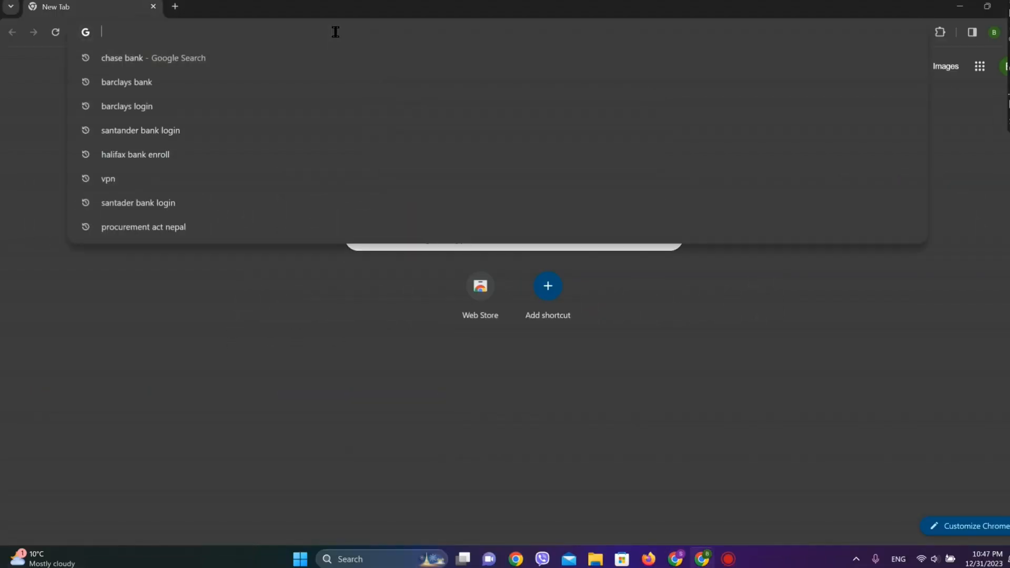
# - Run a Google search for 'barclays bank' from the address bar suggestion
pyautogui.click(126, 82)
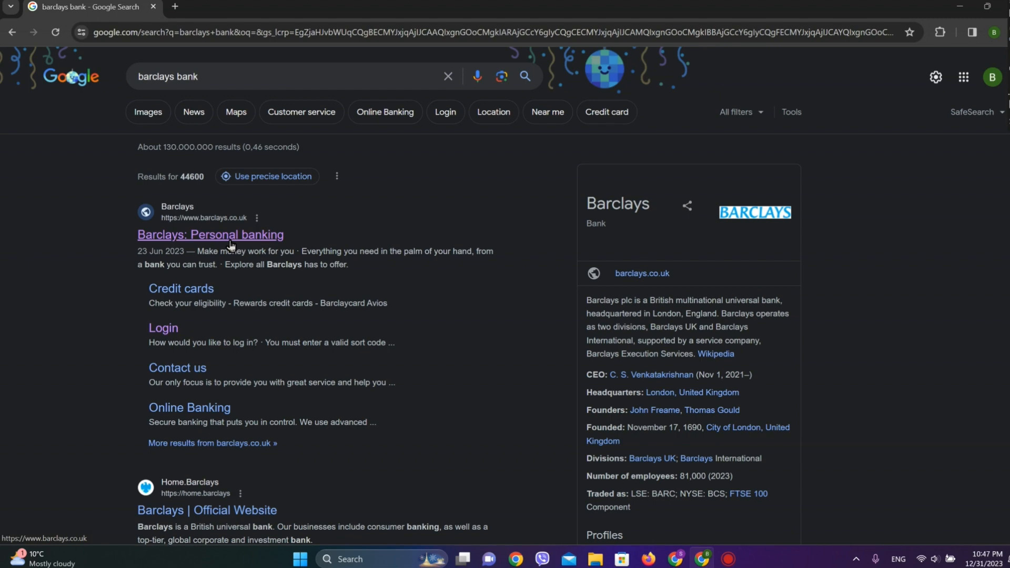
# - Open the Barclays personal banking site and go to 'View current accounts'
pyautogui.click(210, 235)
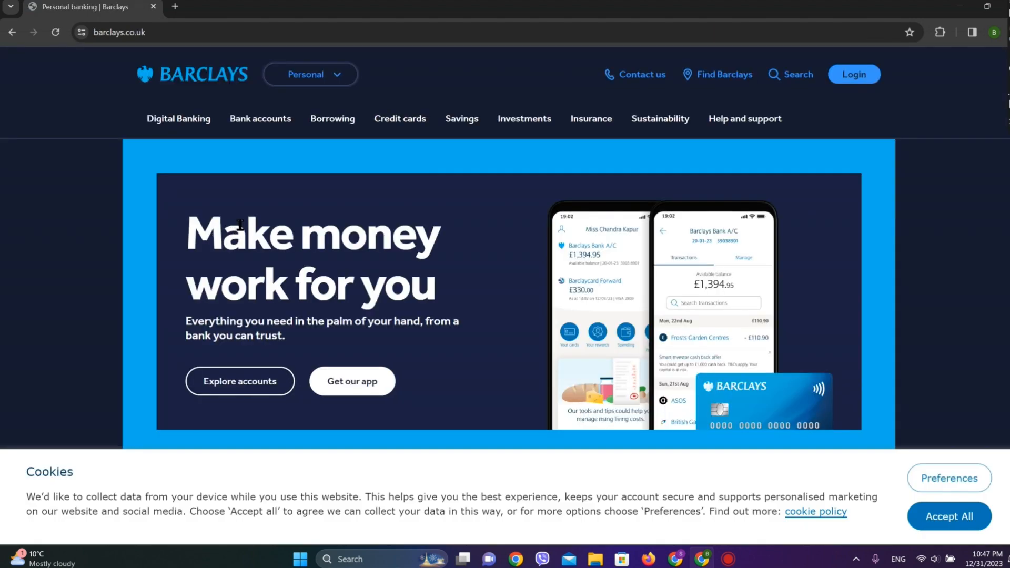
pyautogui.scroll(-3)
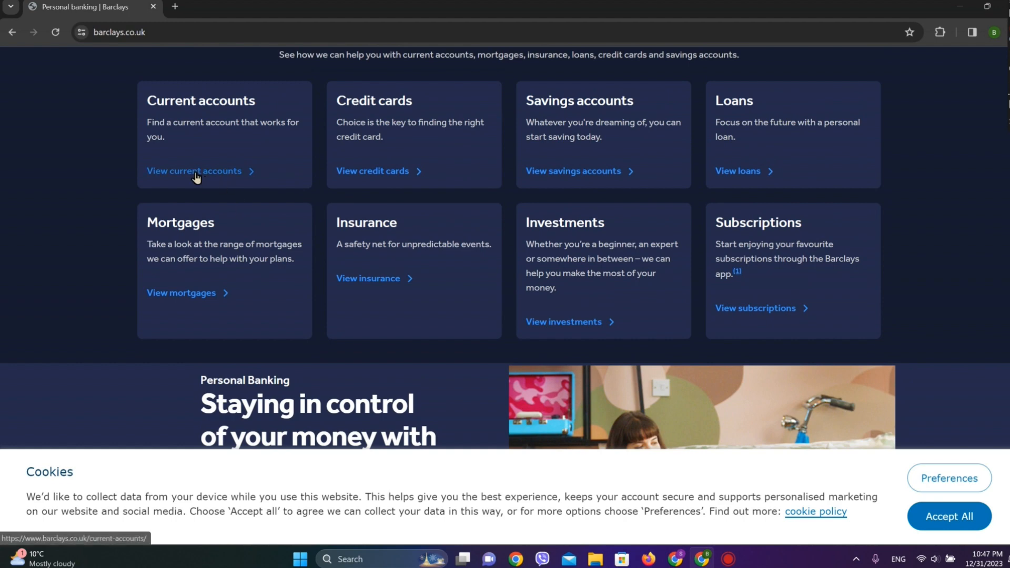
pyautogui.click(196, 170)
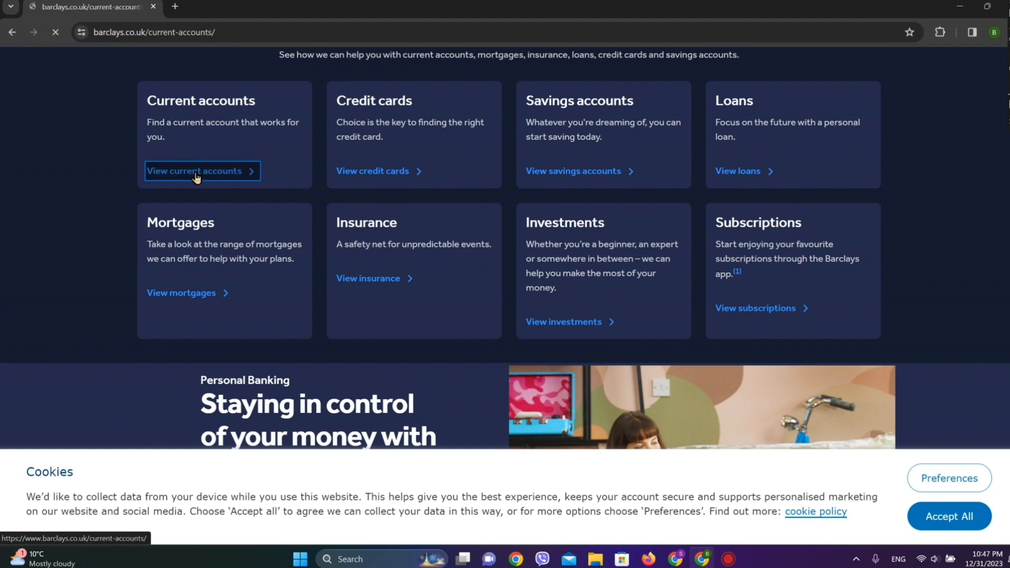
pyautogui.click(195, 171)
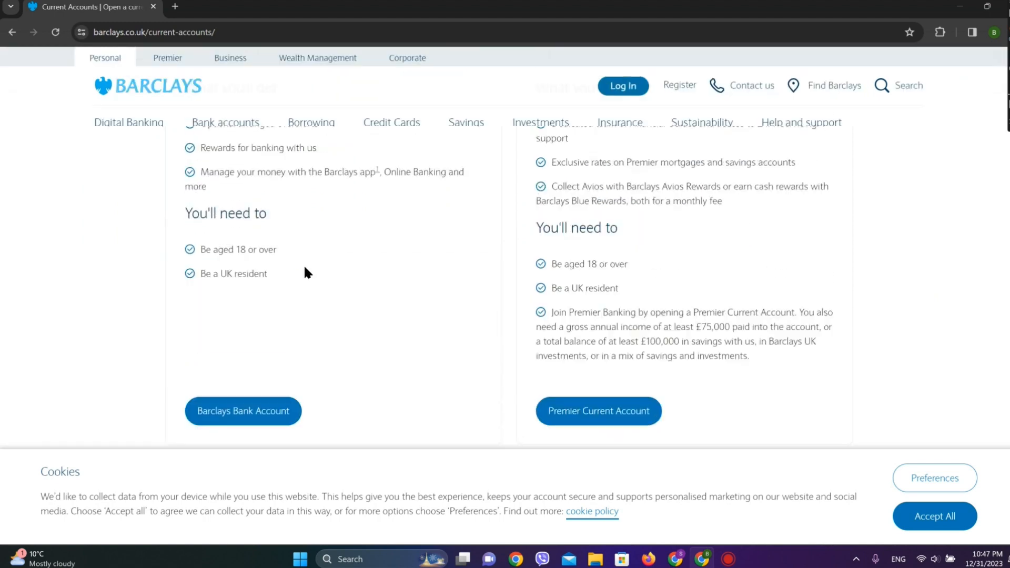
pyautogui.scroll(-3)
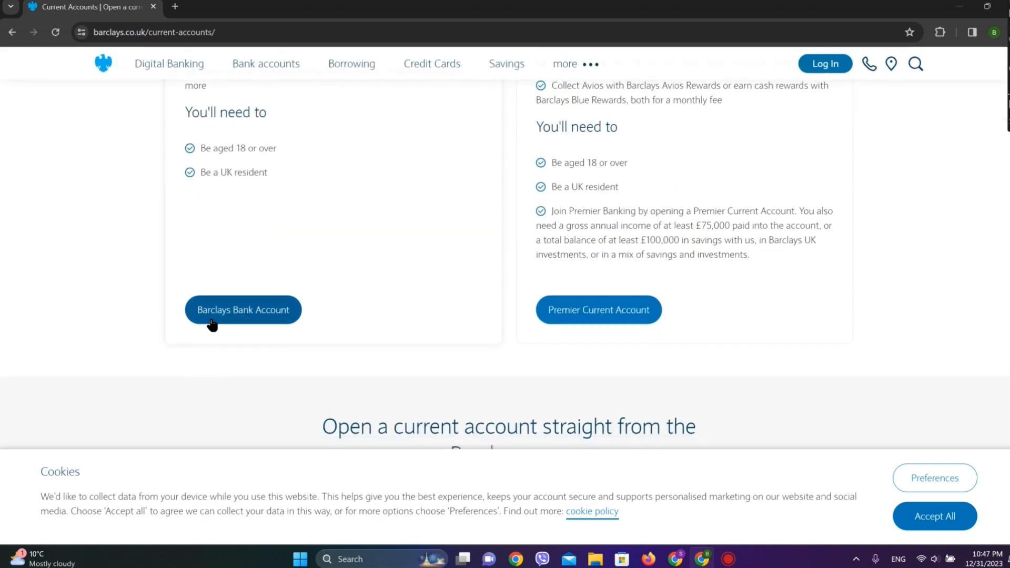
# - Open the Barclays Bank Account page and scroll to the Sole and Joint account sections
pyautogui.click(243, 310)
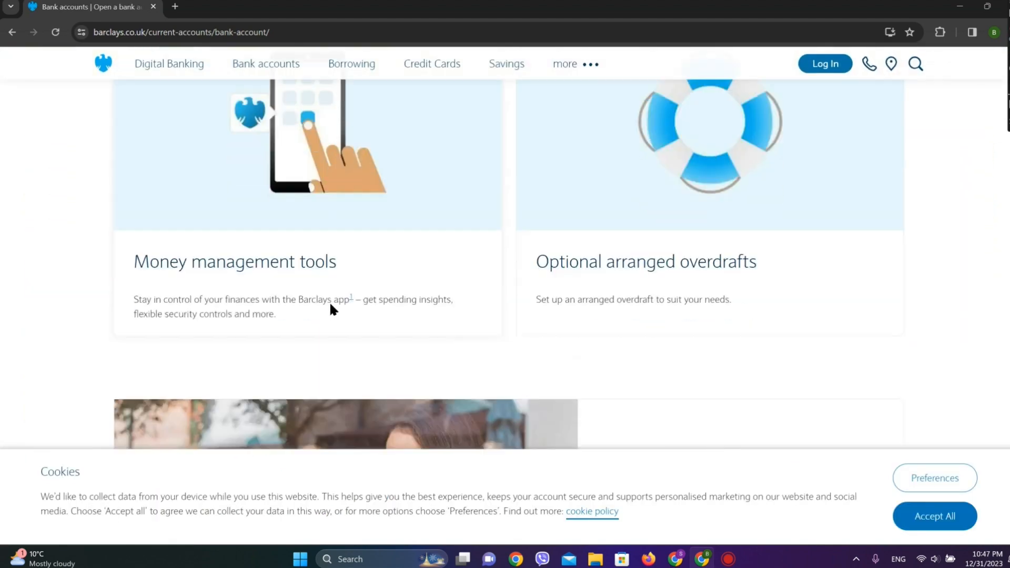
pyautogui.scroll(-3)
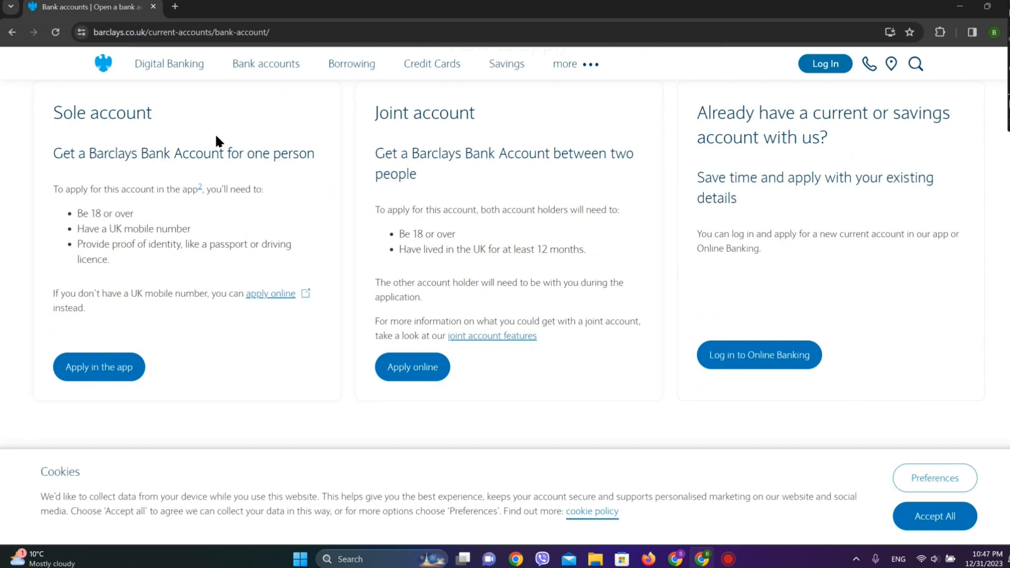
pyautogui.moveTo(381, 283)
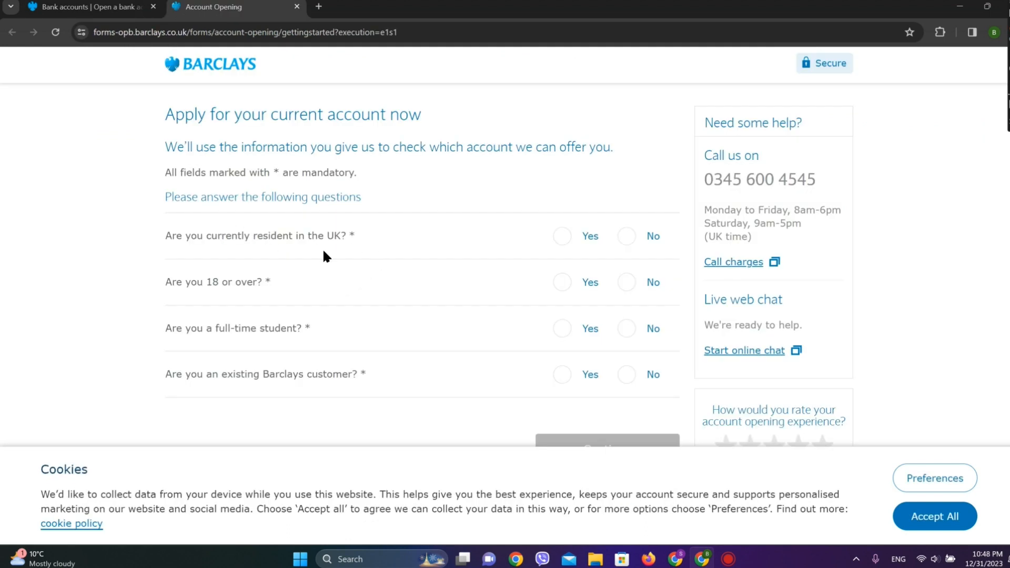
pyautogui.moveTo(539, 269)
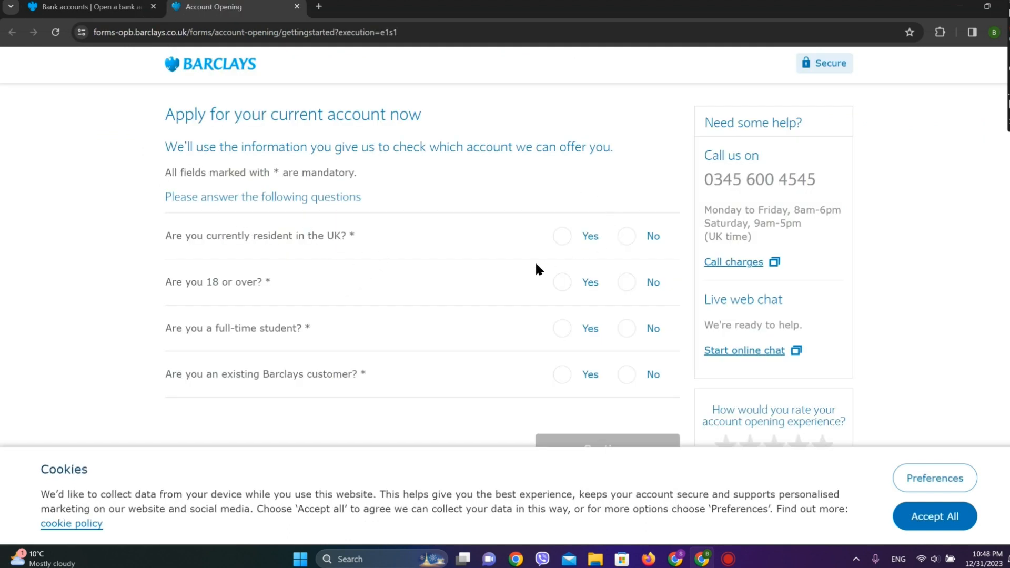
# - Select Yes for 'Are you currently resident in the UK?' and scroll to Continue
pyautogui.click(562, 236)
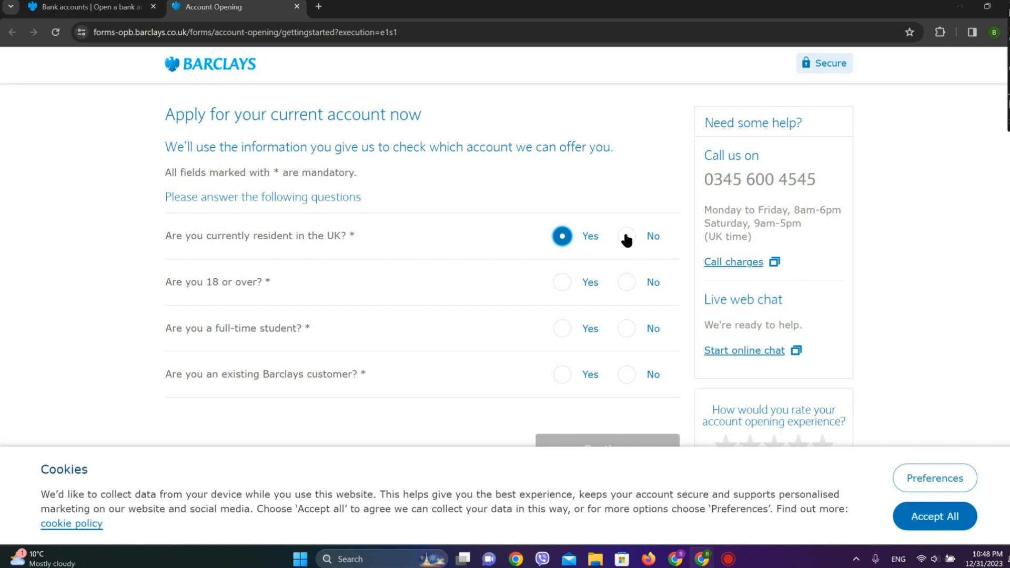
pyautogui.scroll(-3)
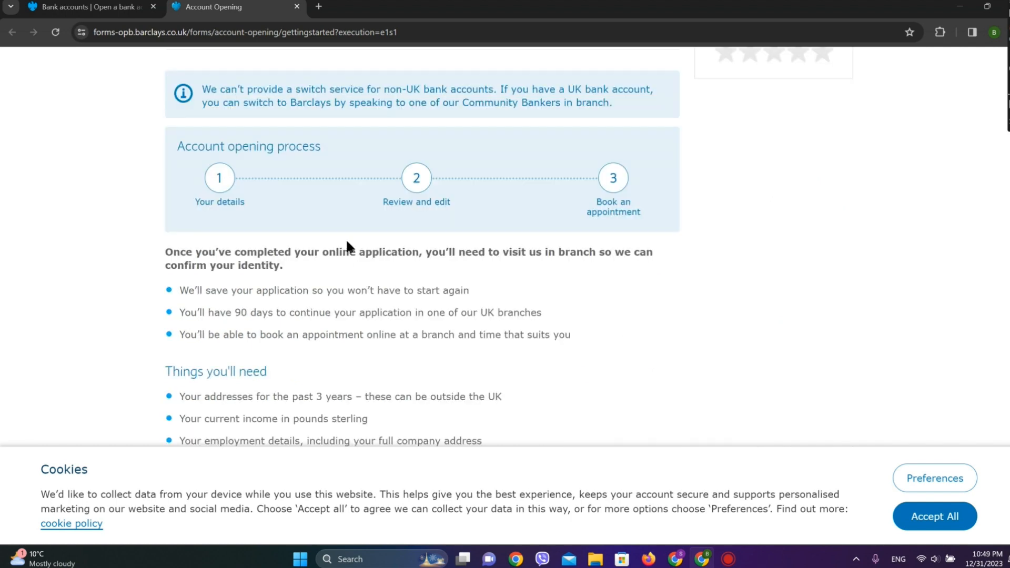
pyautogui.moveTo(74, 254)
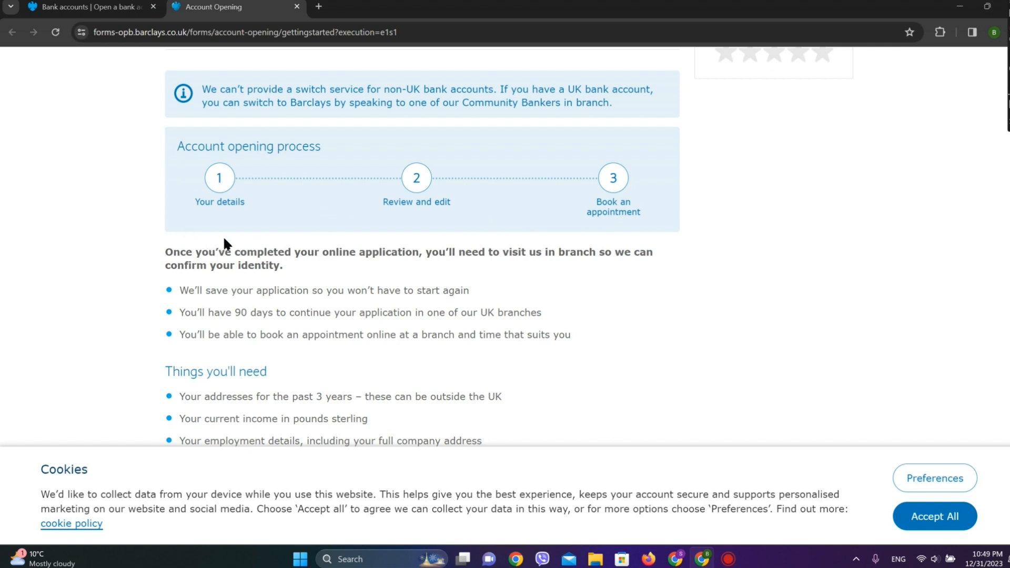
pyautogui.moveTo(253, 244)
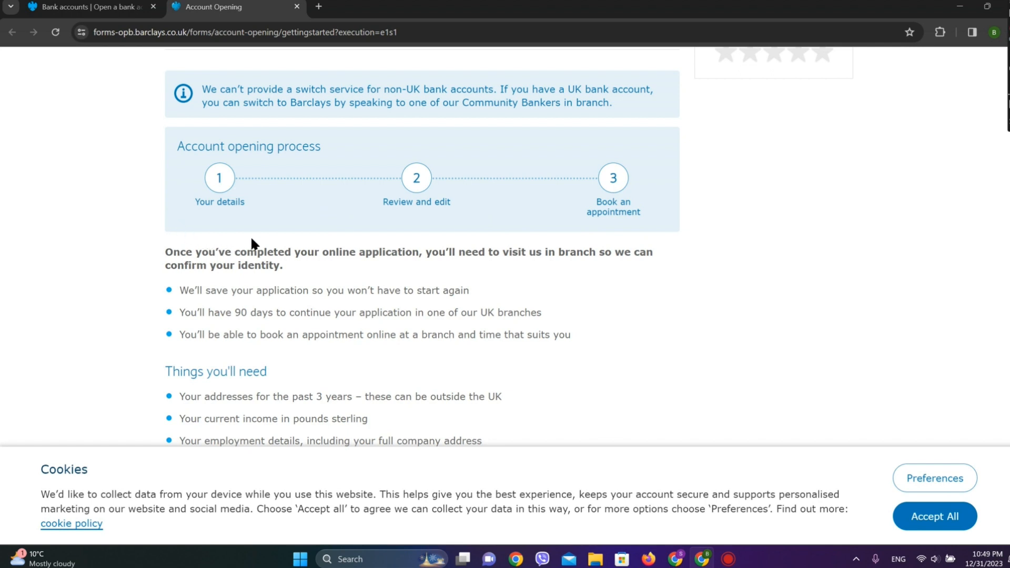
pyautogui.moveTo(565, 136)
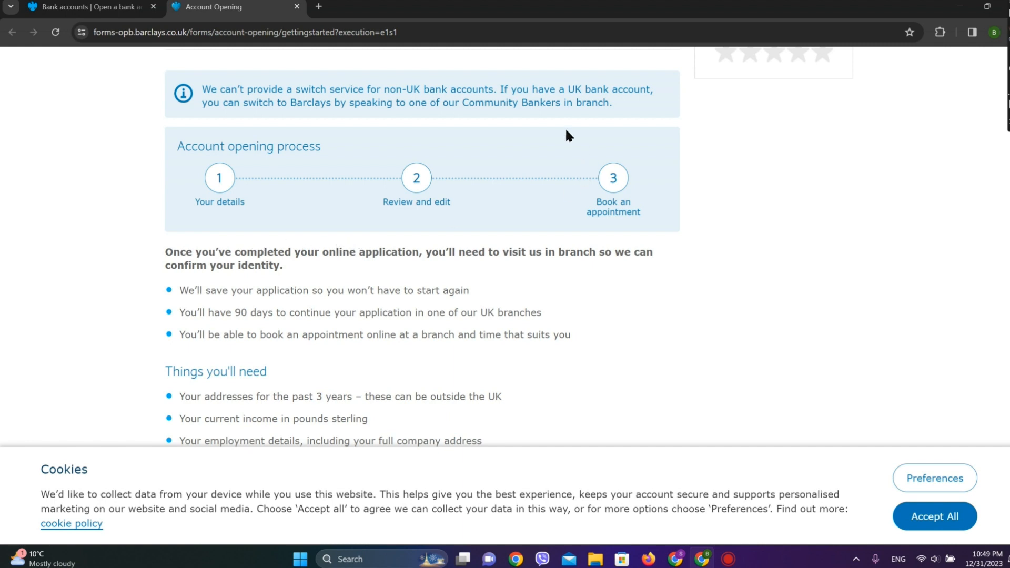
pyautogui.moveTo(420, 238)
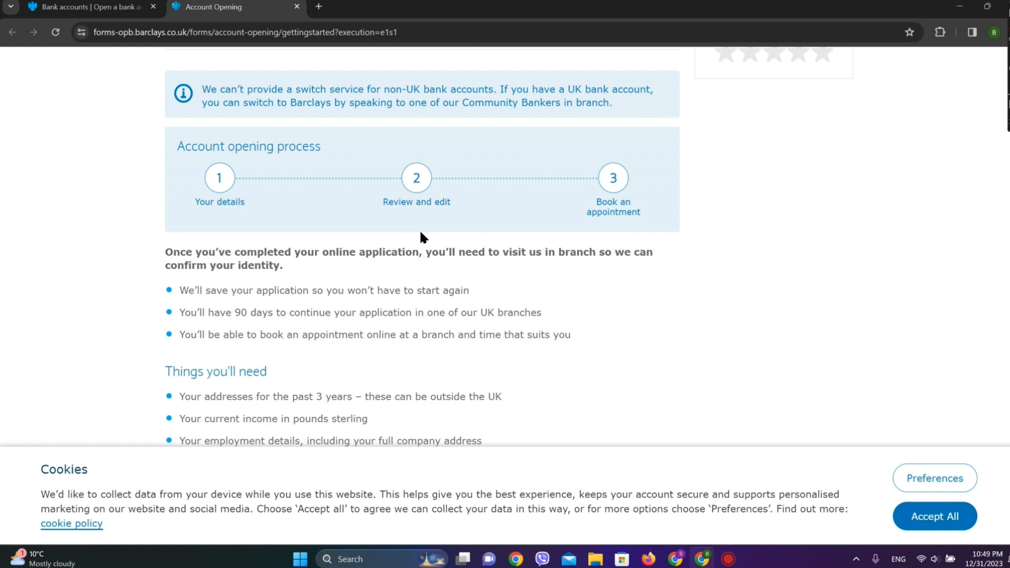
pyautogui.moveTo(622, 241)
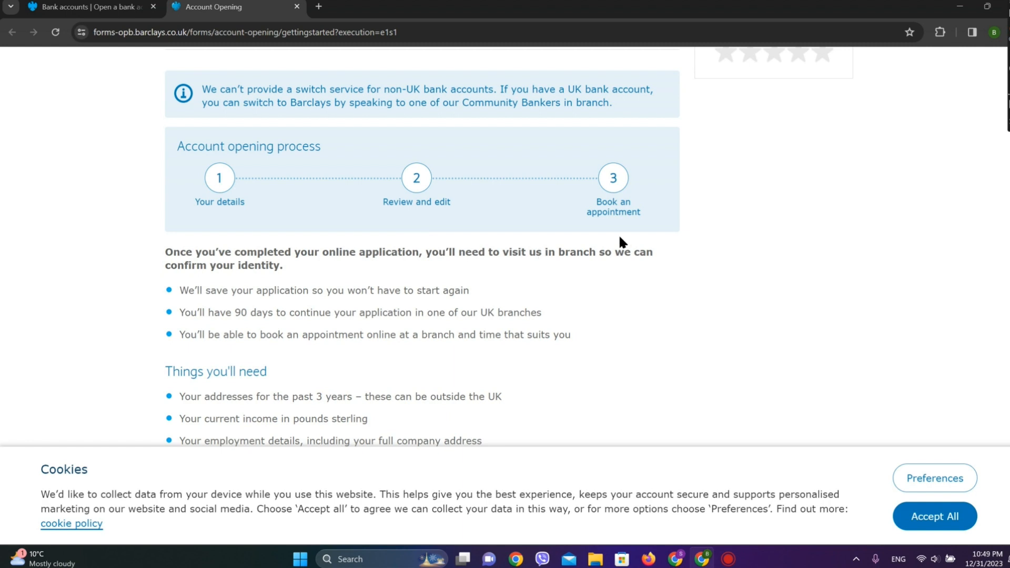
pyautogui.moveTo(568, 198)
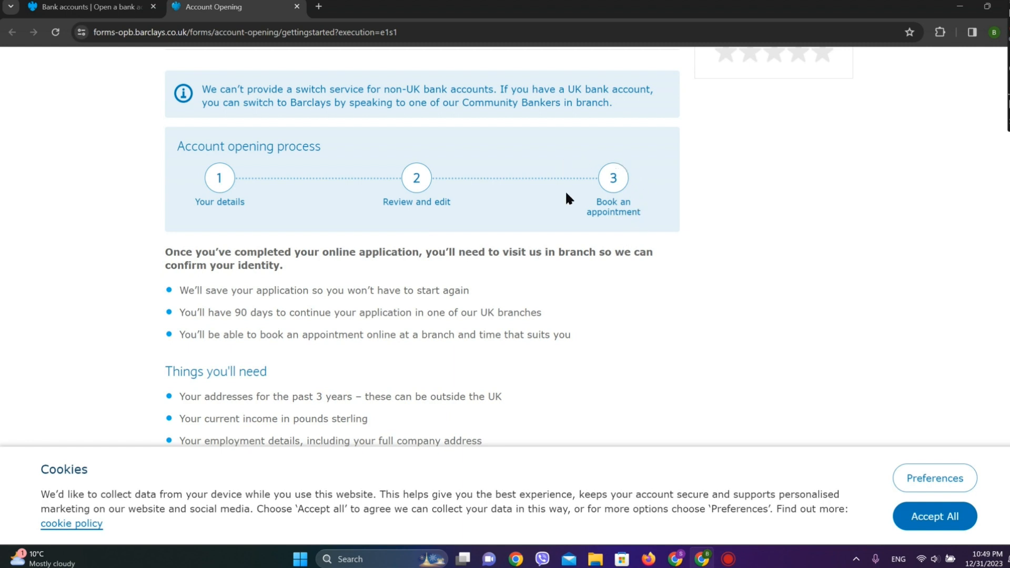
pyautogui.scroll(-3)
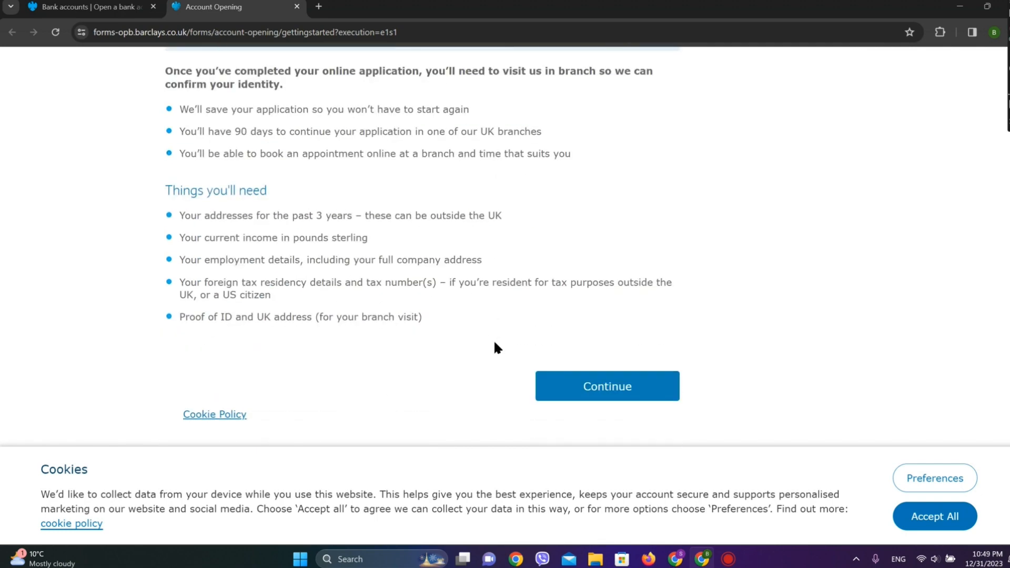
pyautogui.scroll(-3)
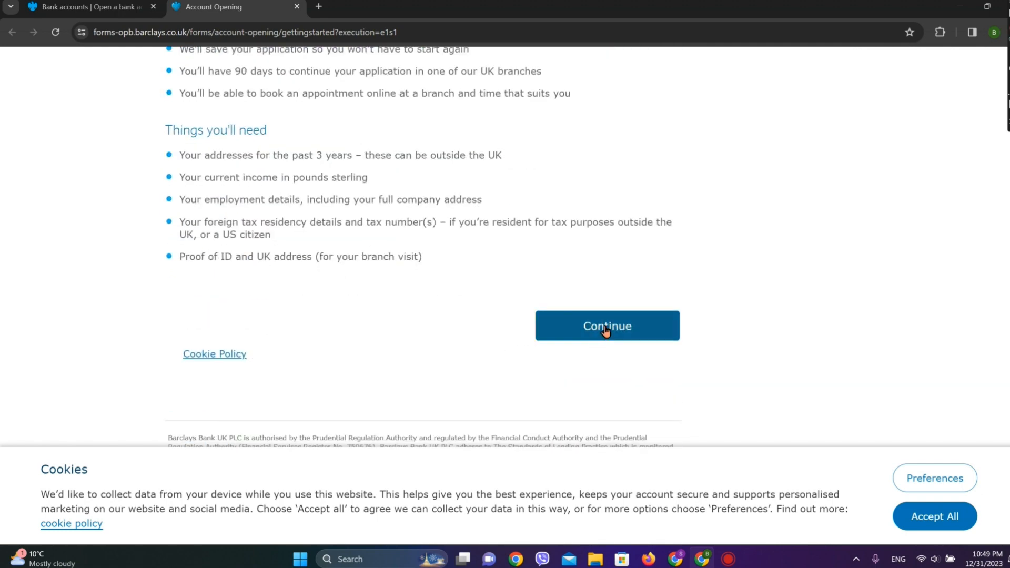
# - Continue to the terms page and tick the terms and FSCS Information Sheet checkbox
pyautogui.click(606, 325)
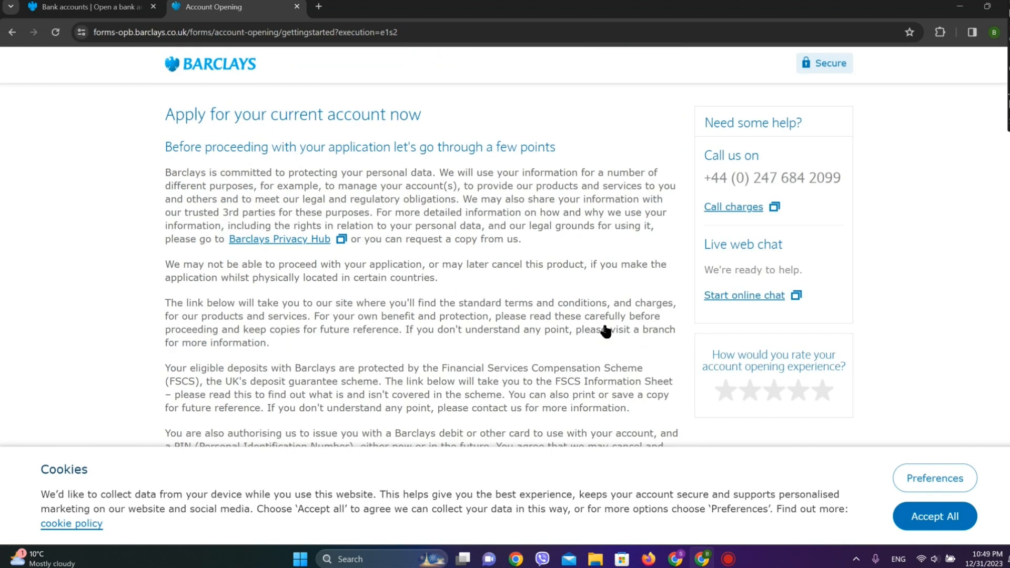
pyautogui.scroll(-3)
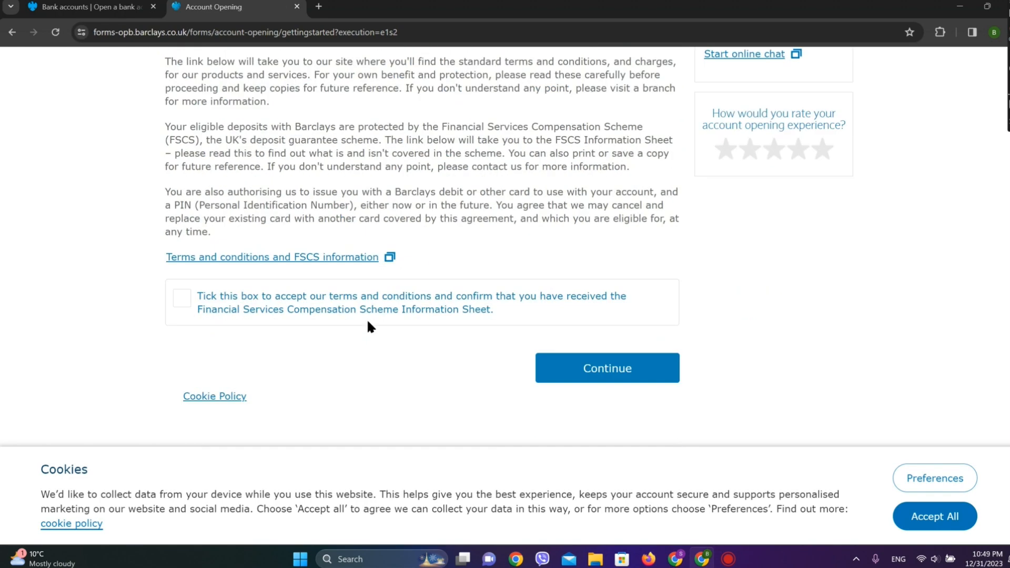
pyautogui.click(181, 298)
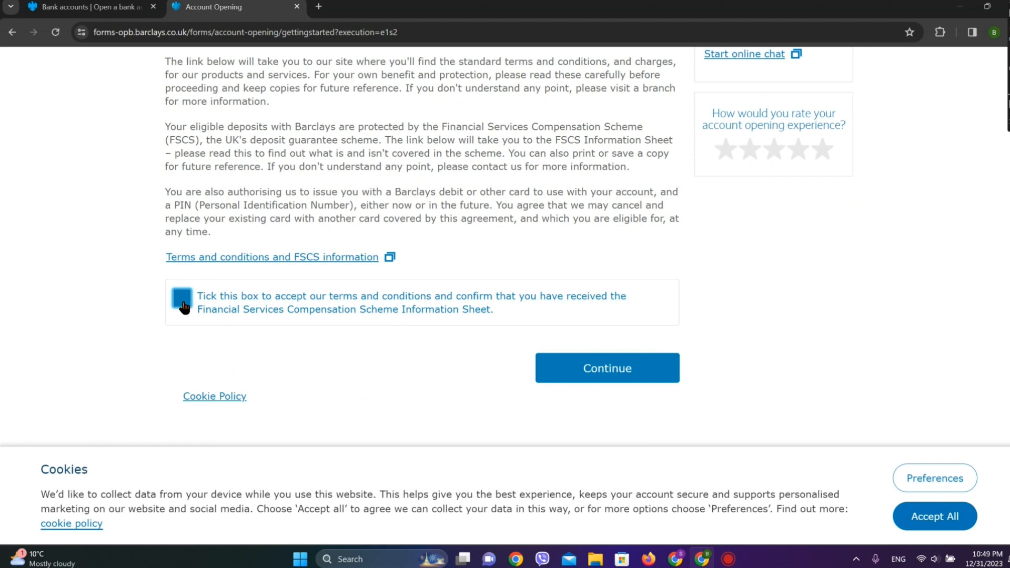
pyautogui.click(181, 298)
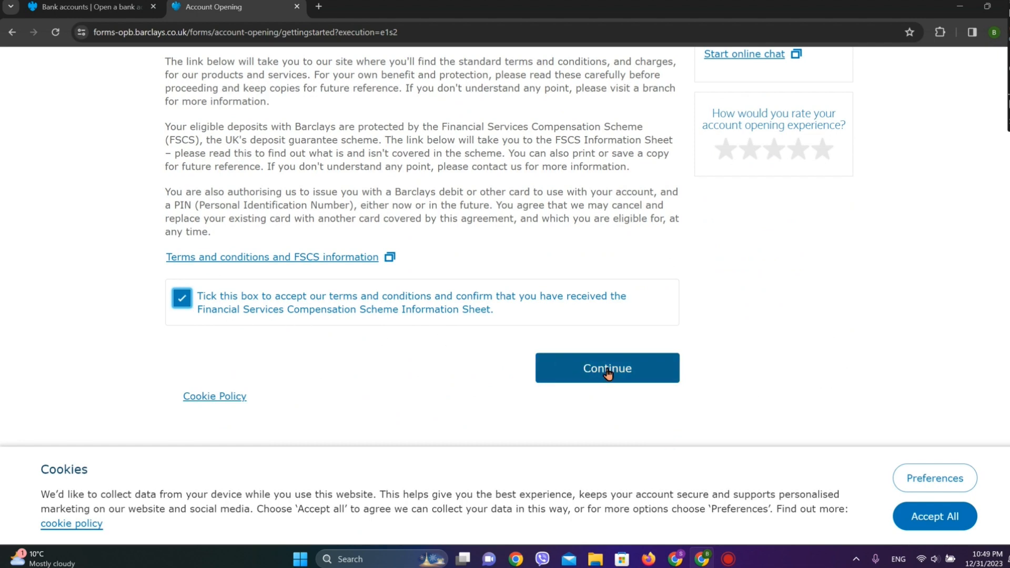
# - Continue to the 'Your details – About you' form and scroll through its empty fields
pyautogui.click(605, 368)
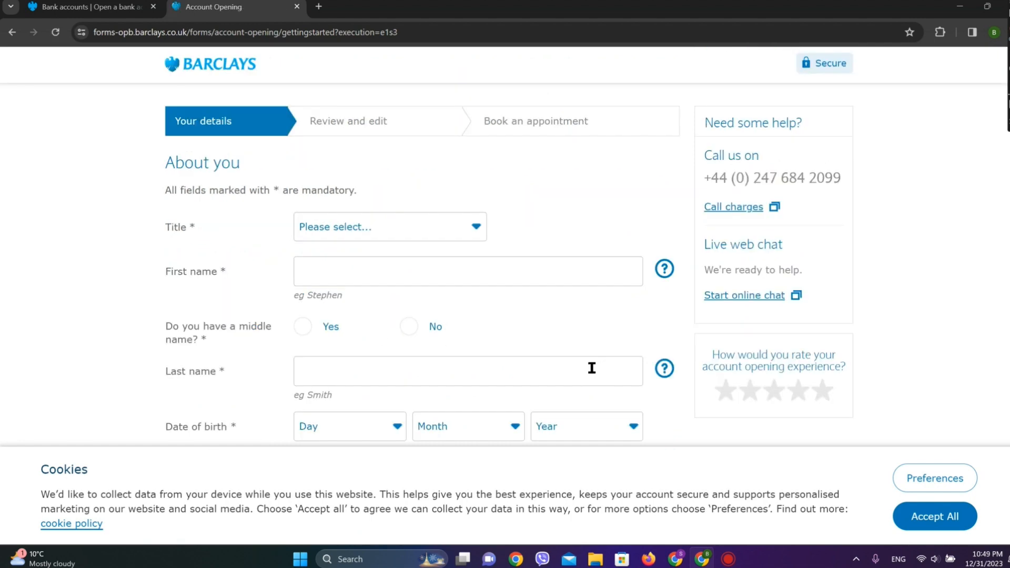
pyautogui.scroll(-3)
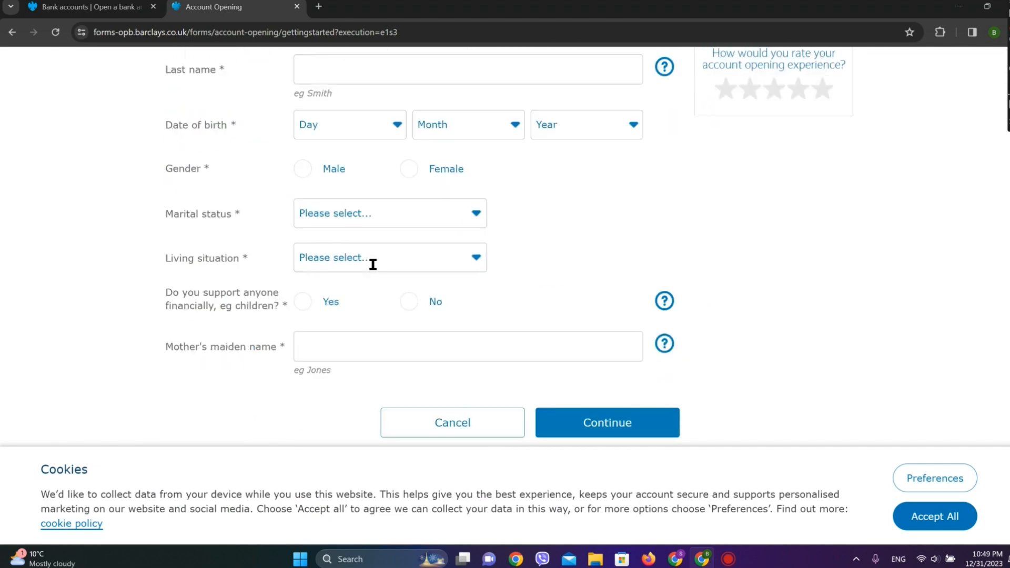
pyautogui.scroll(-3)
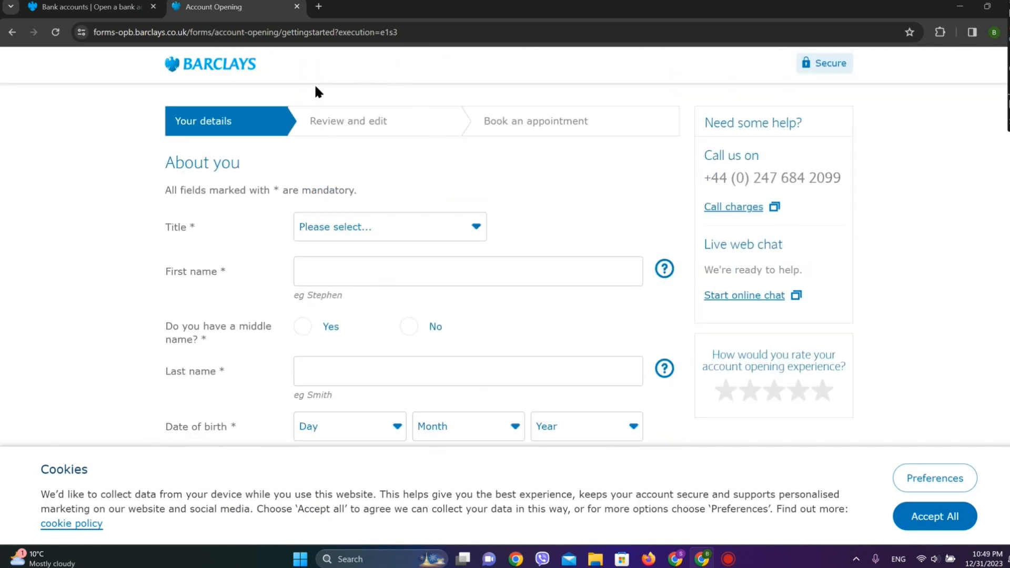
pyautogui.moveTo(395, 143)
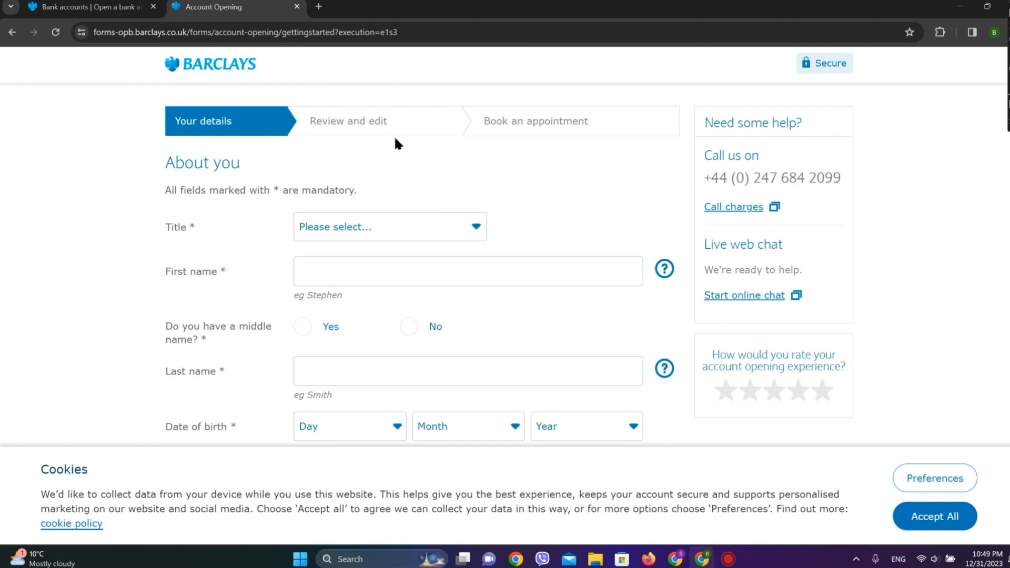
pyautogui.moveTo(540, 133)
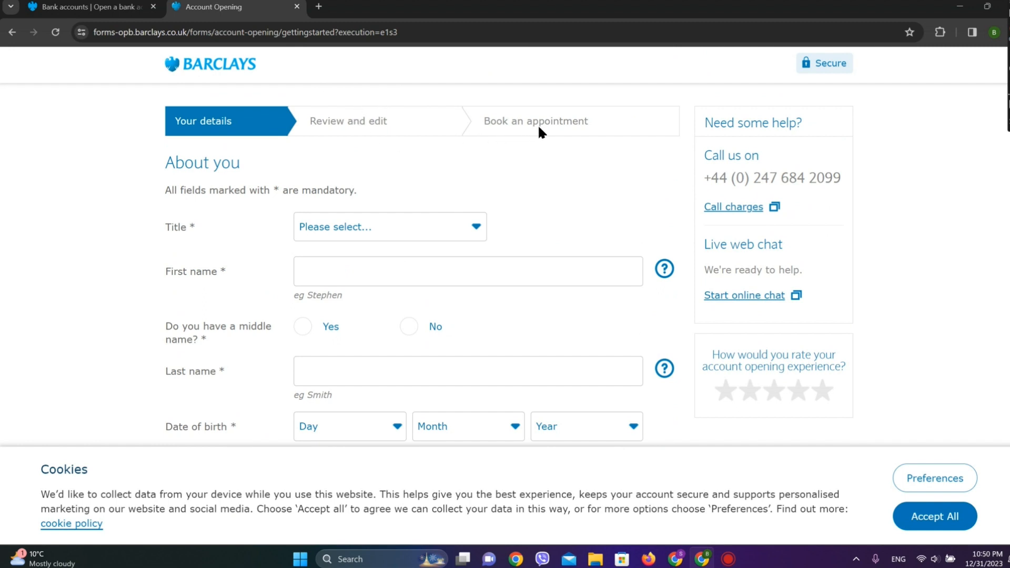
pyautogui.scroll(-3)
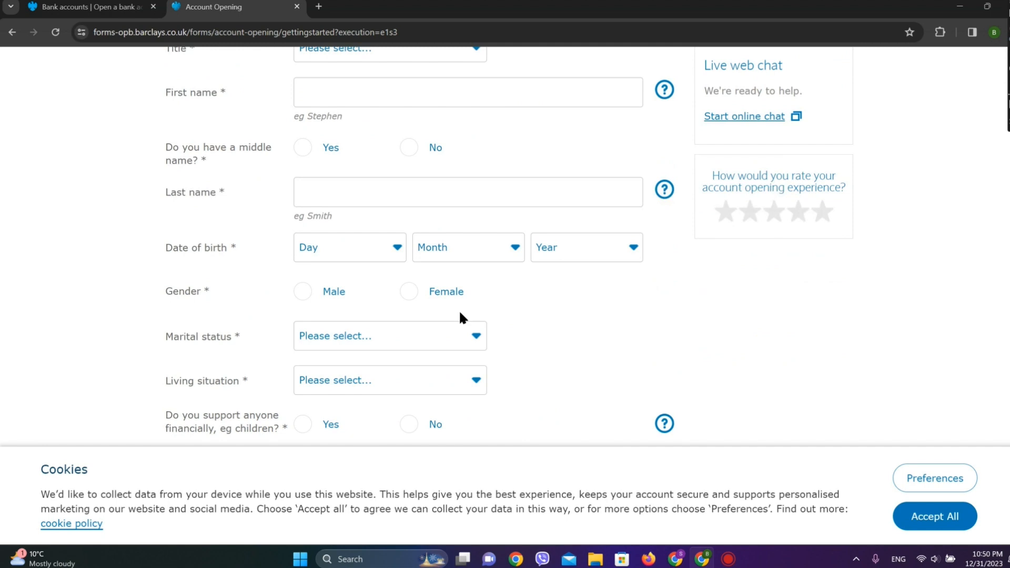
pyautogui.scroll(-3)
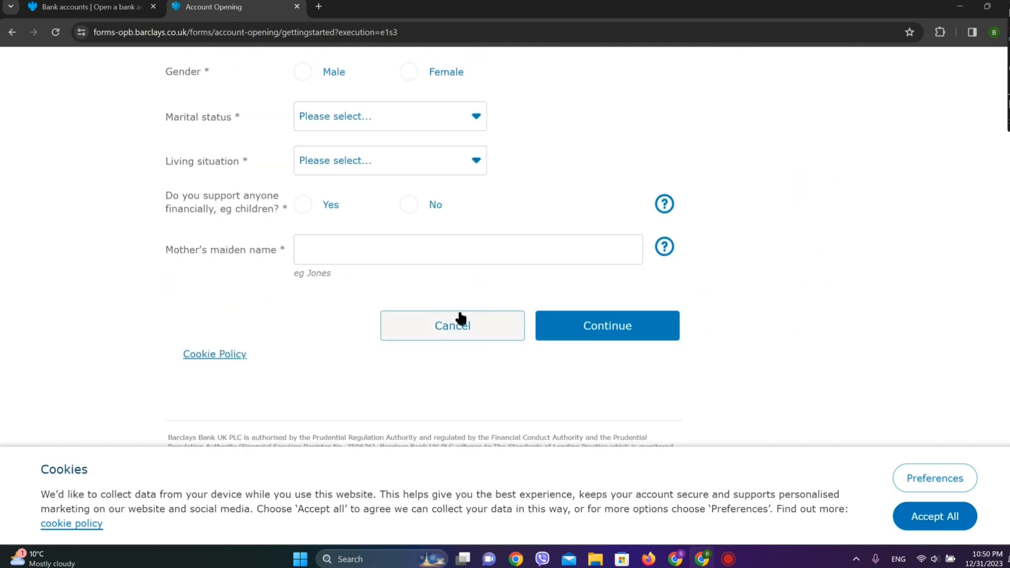